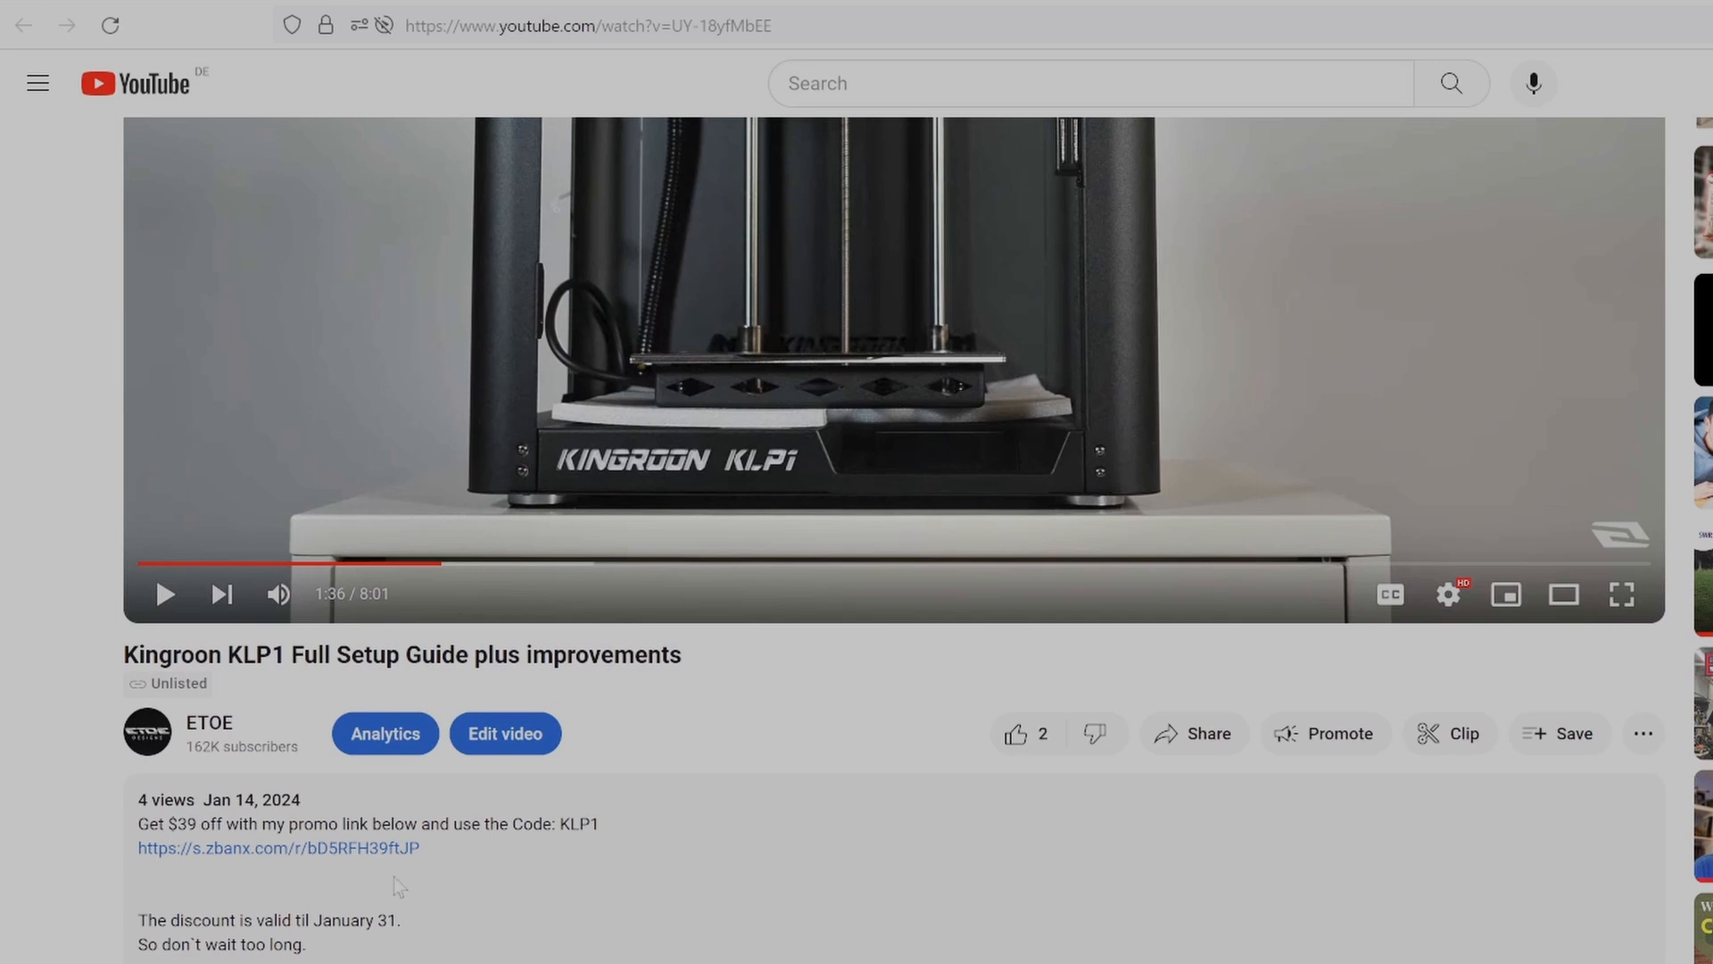
pyautogui.moveTo(282, 865)
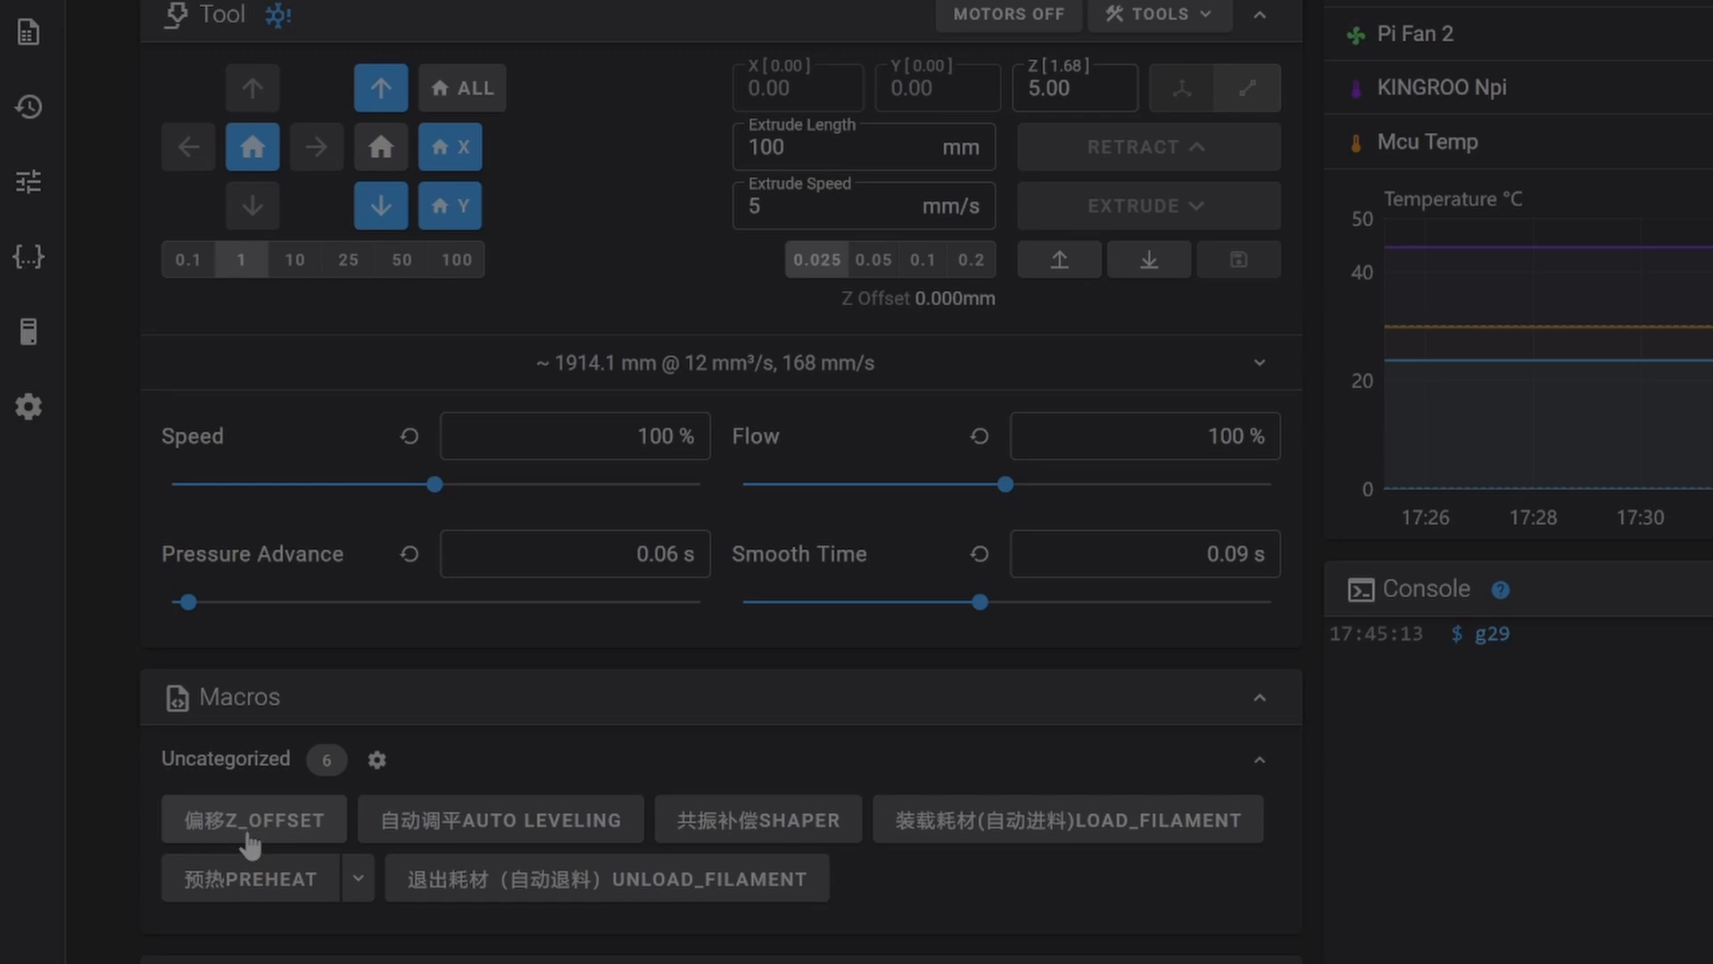
# - Run the 偏移Z_OFFSET macro and lower the nozzle from Z 5.435 in Manual Probe
pyautogui.click(254, 818)
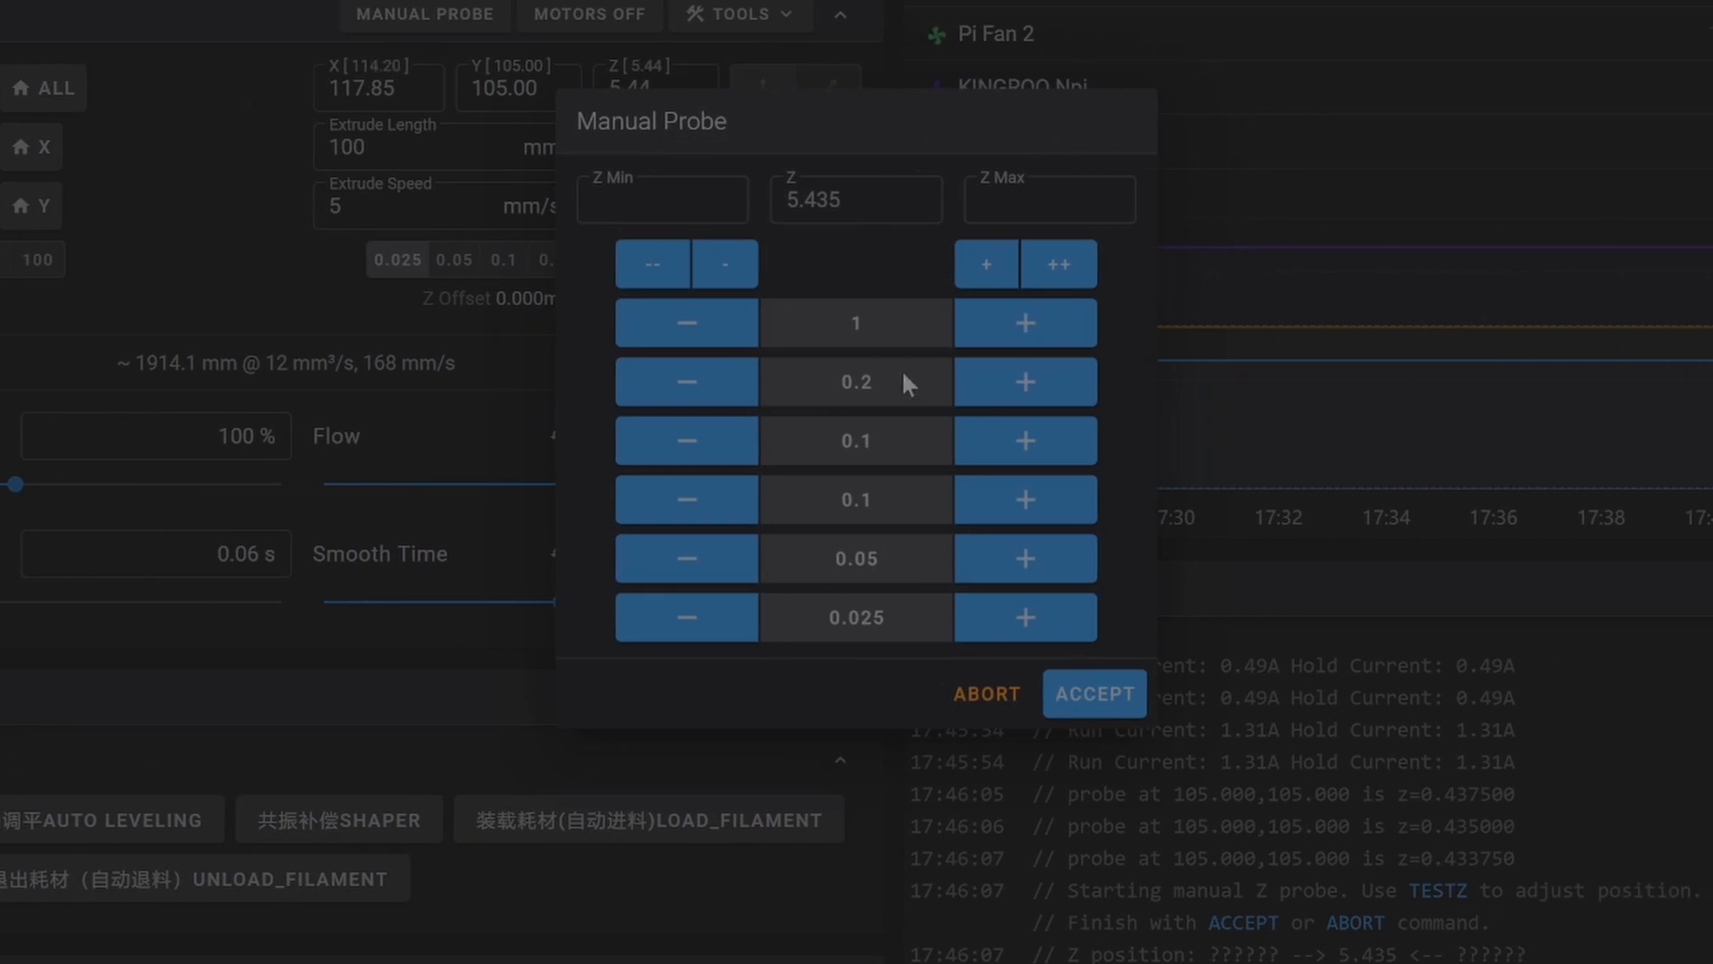
pyautogui.click(984, 693)
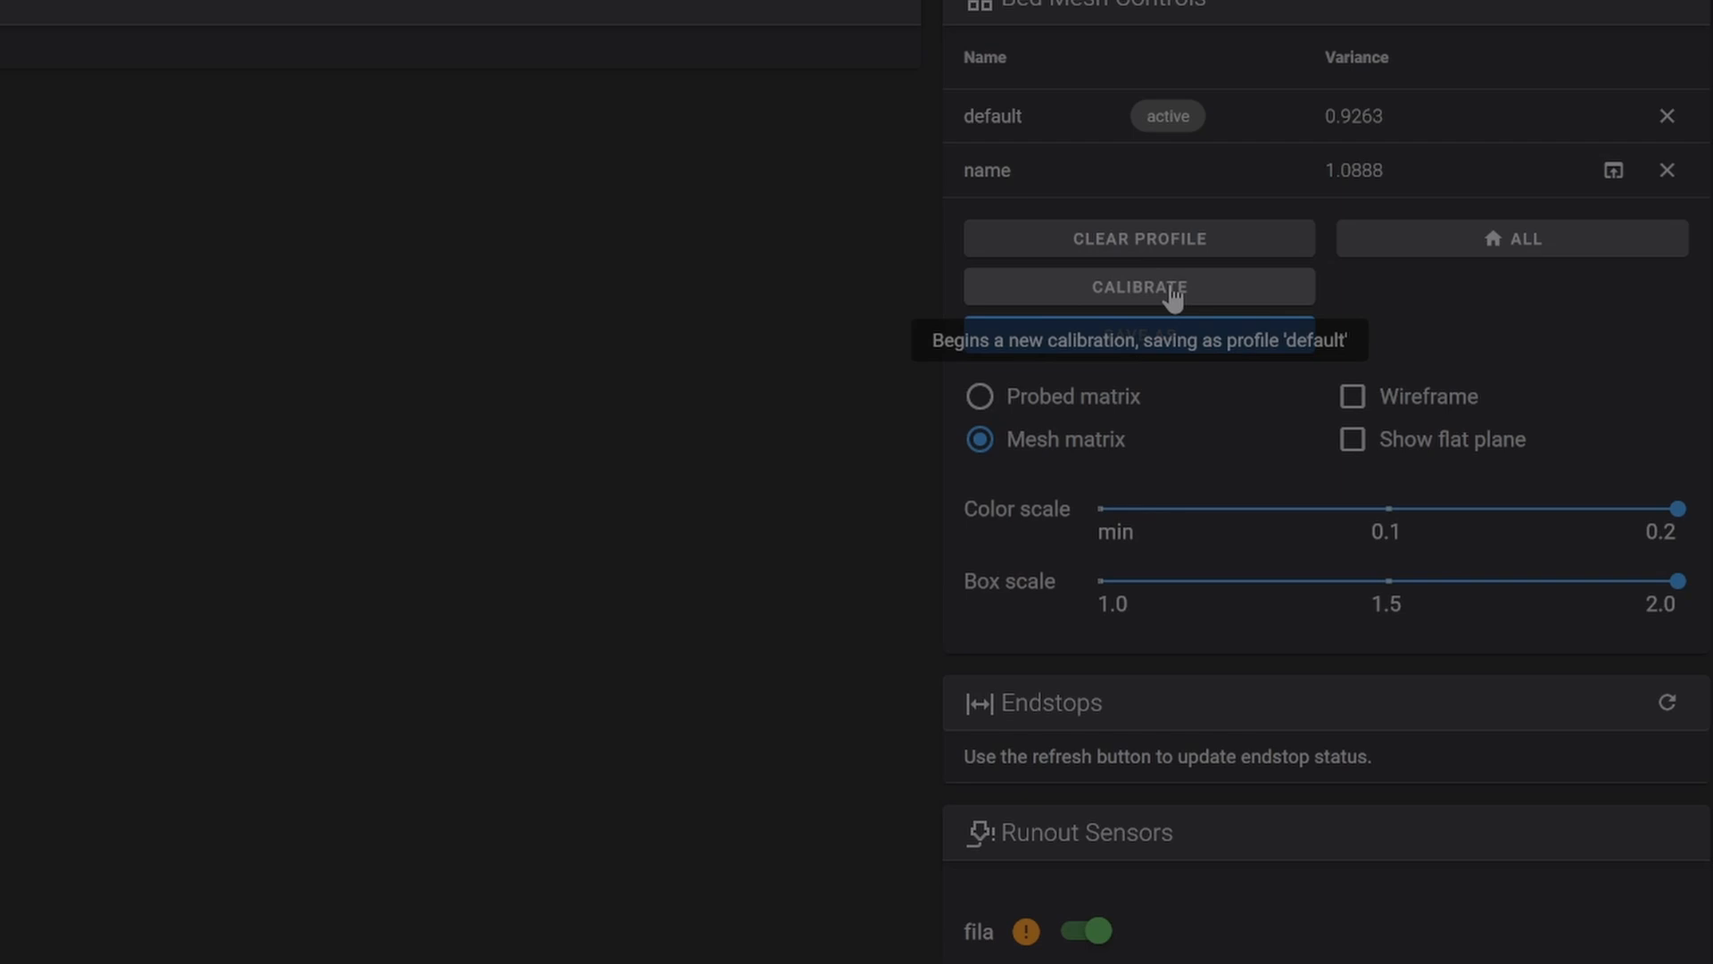
# - Start a new bed mesh calibration from Bed Mesh Controls for the default profile
pyautogui.click(1137, 287)
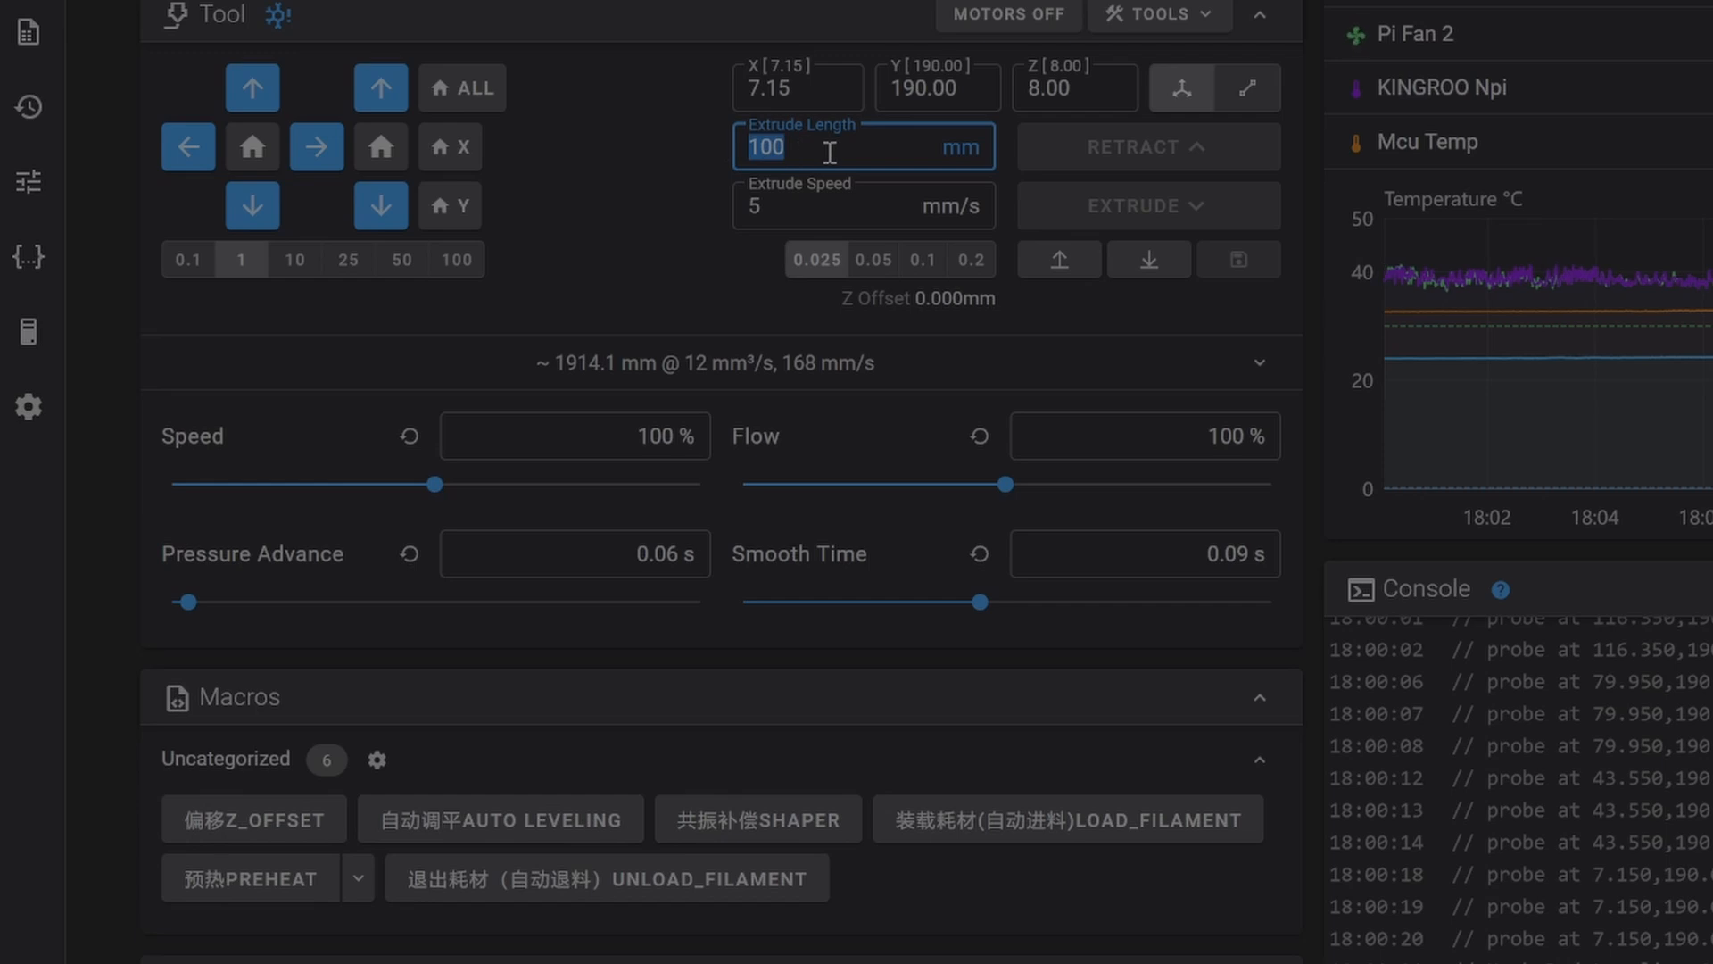
# - Enter 50 mm as the extrude length after bed mesh probing completes
pyautogui.write('50')
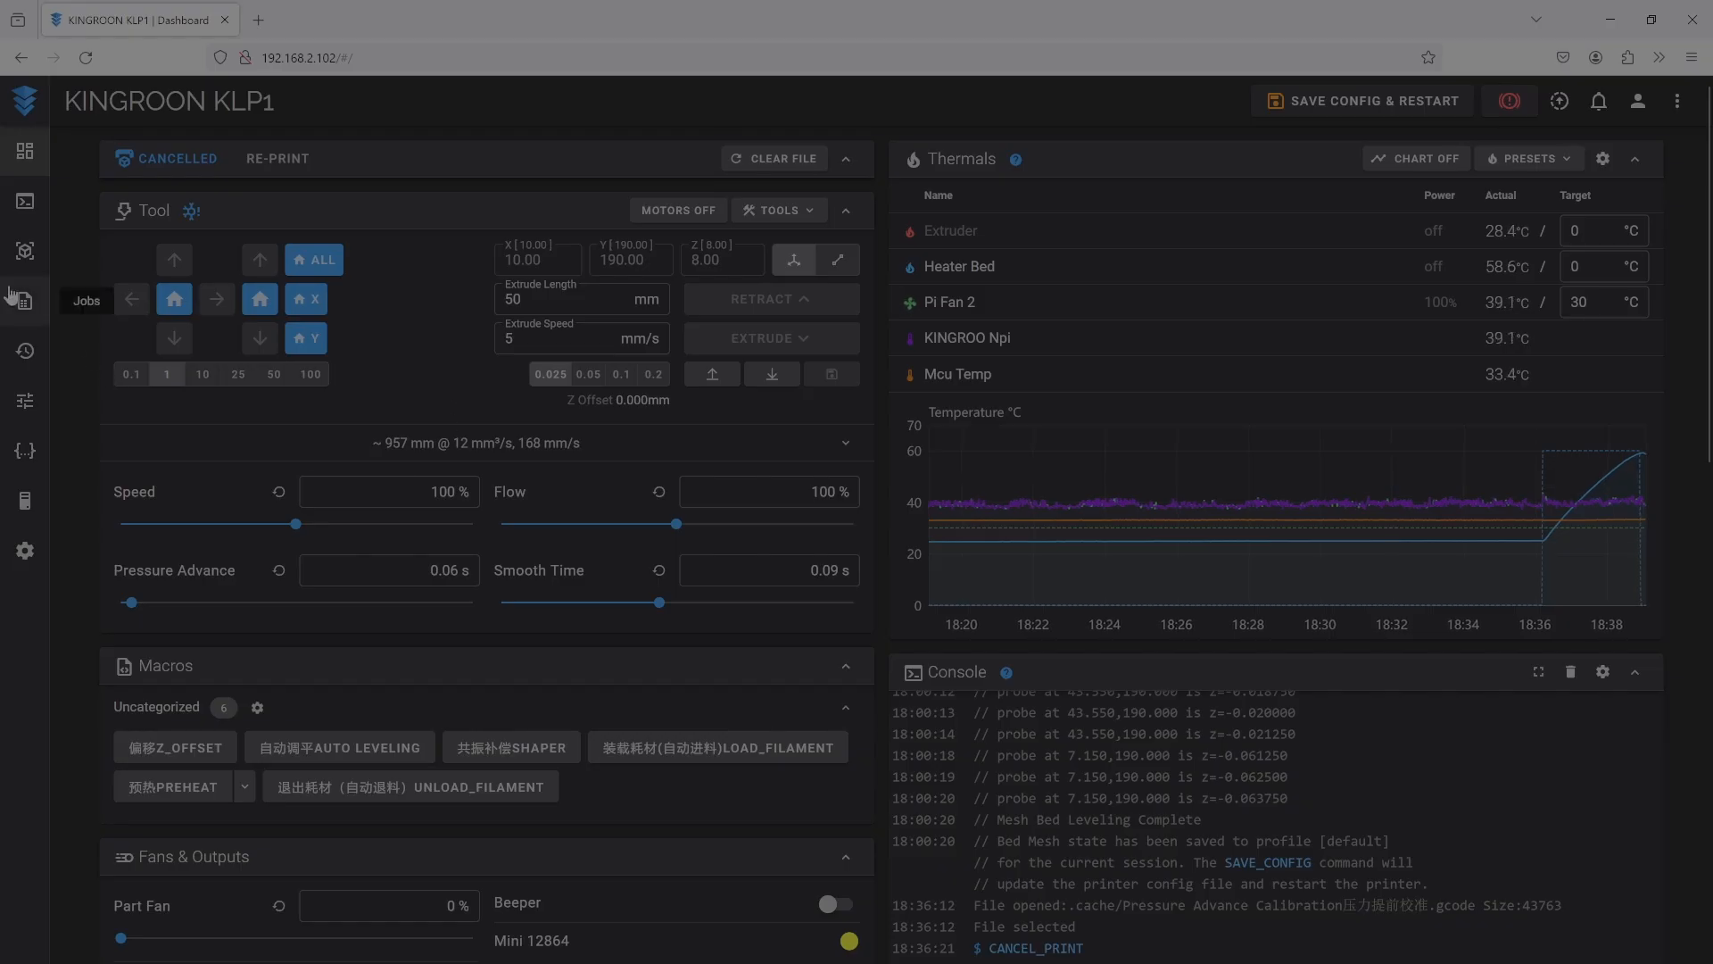
# - Print the Pressure Advance Calibration gcode from the Jobs list
pyautogui.click(24, 301)
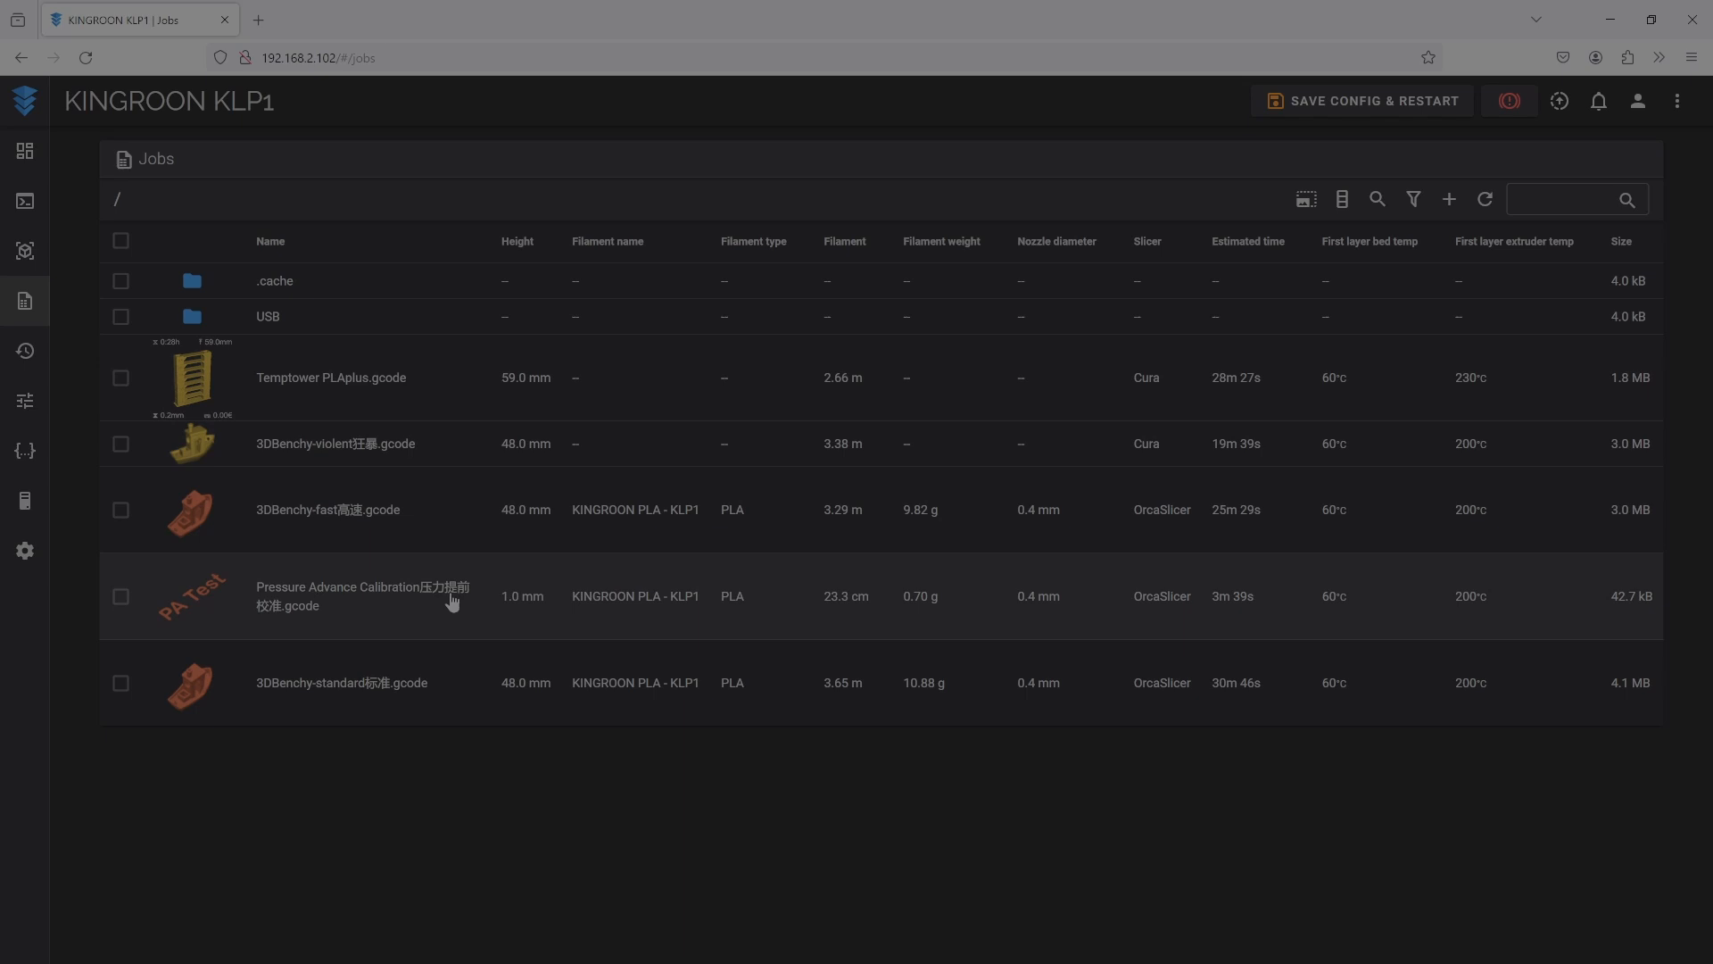
pyautogui.rightClick(360, 595)
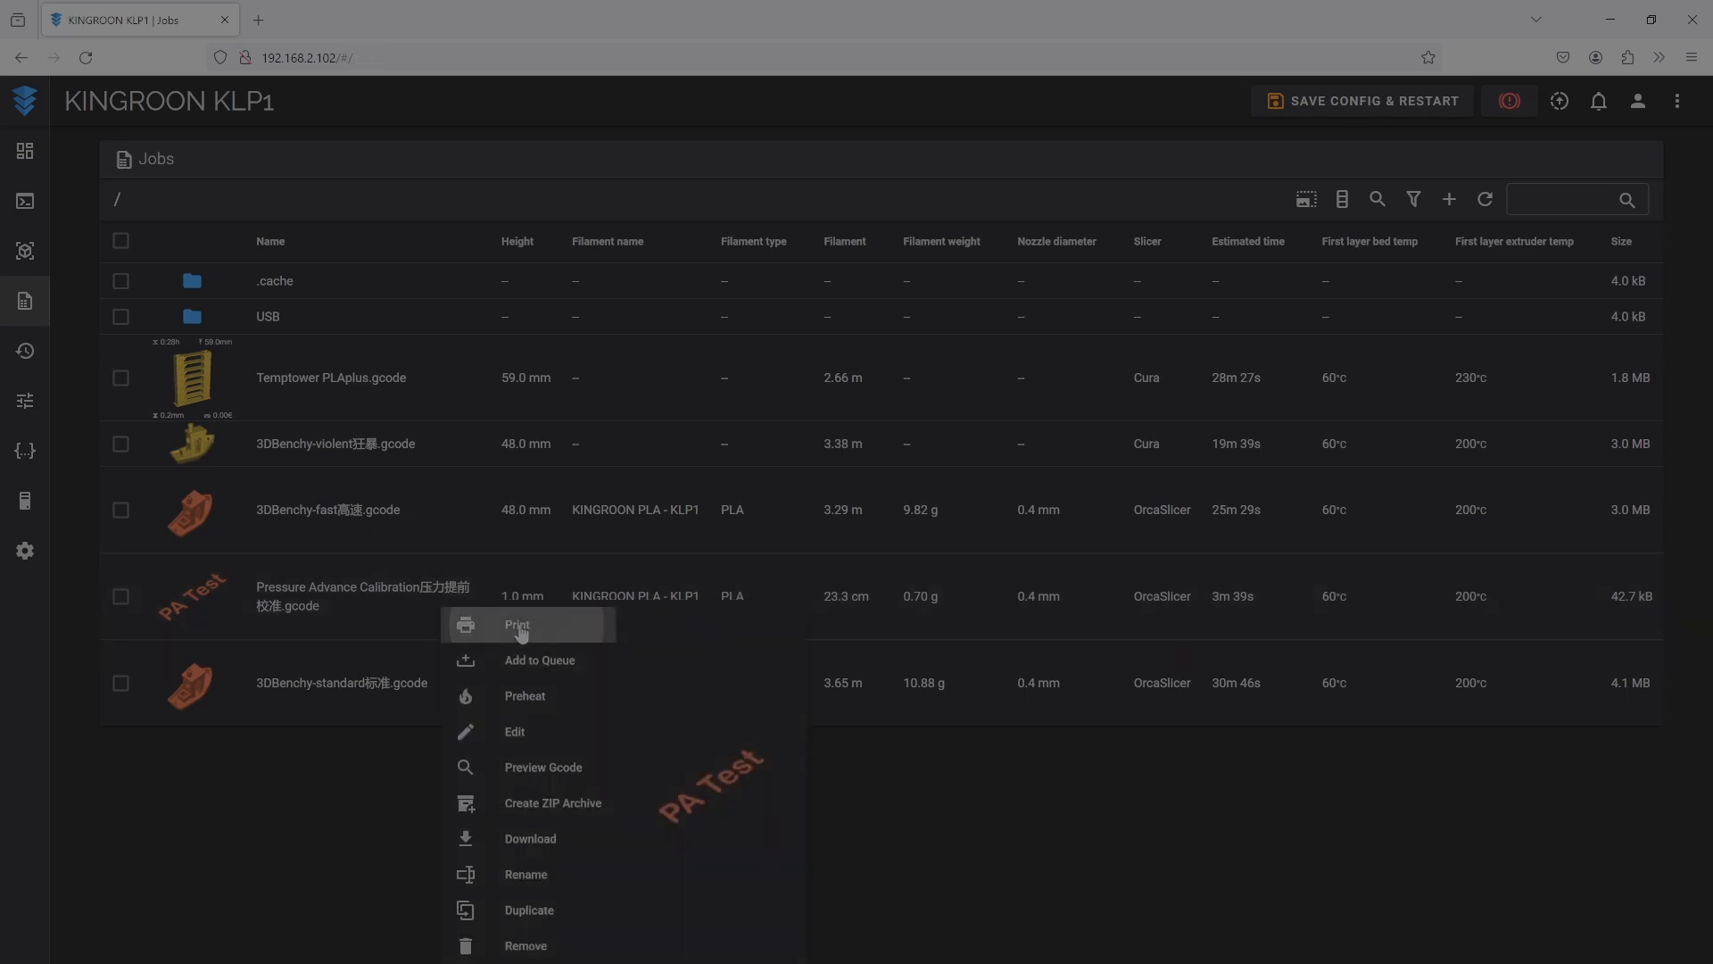
pyautogui.click(517, 624)
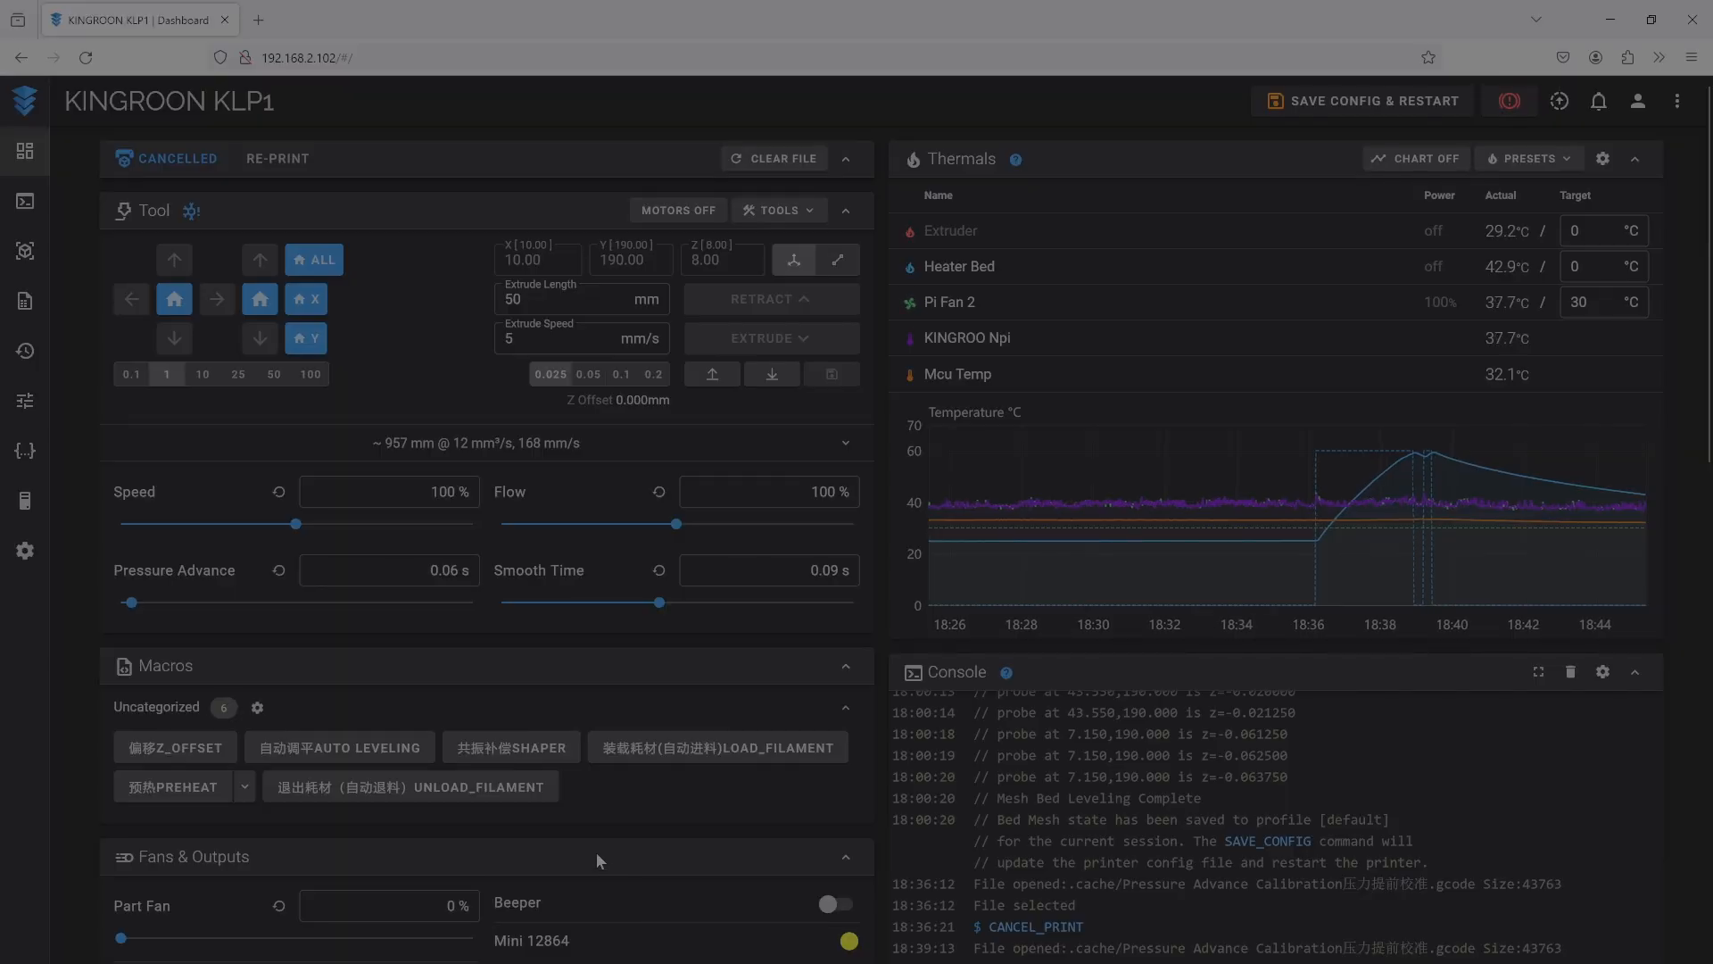
pyautogui.moveTo(24, 450)
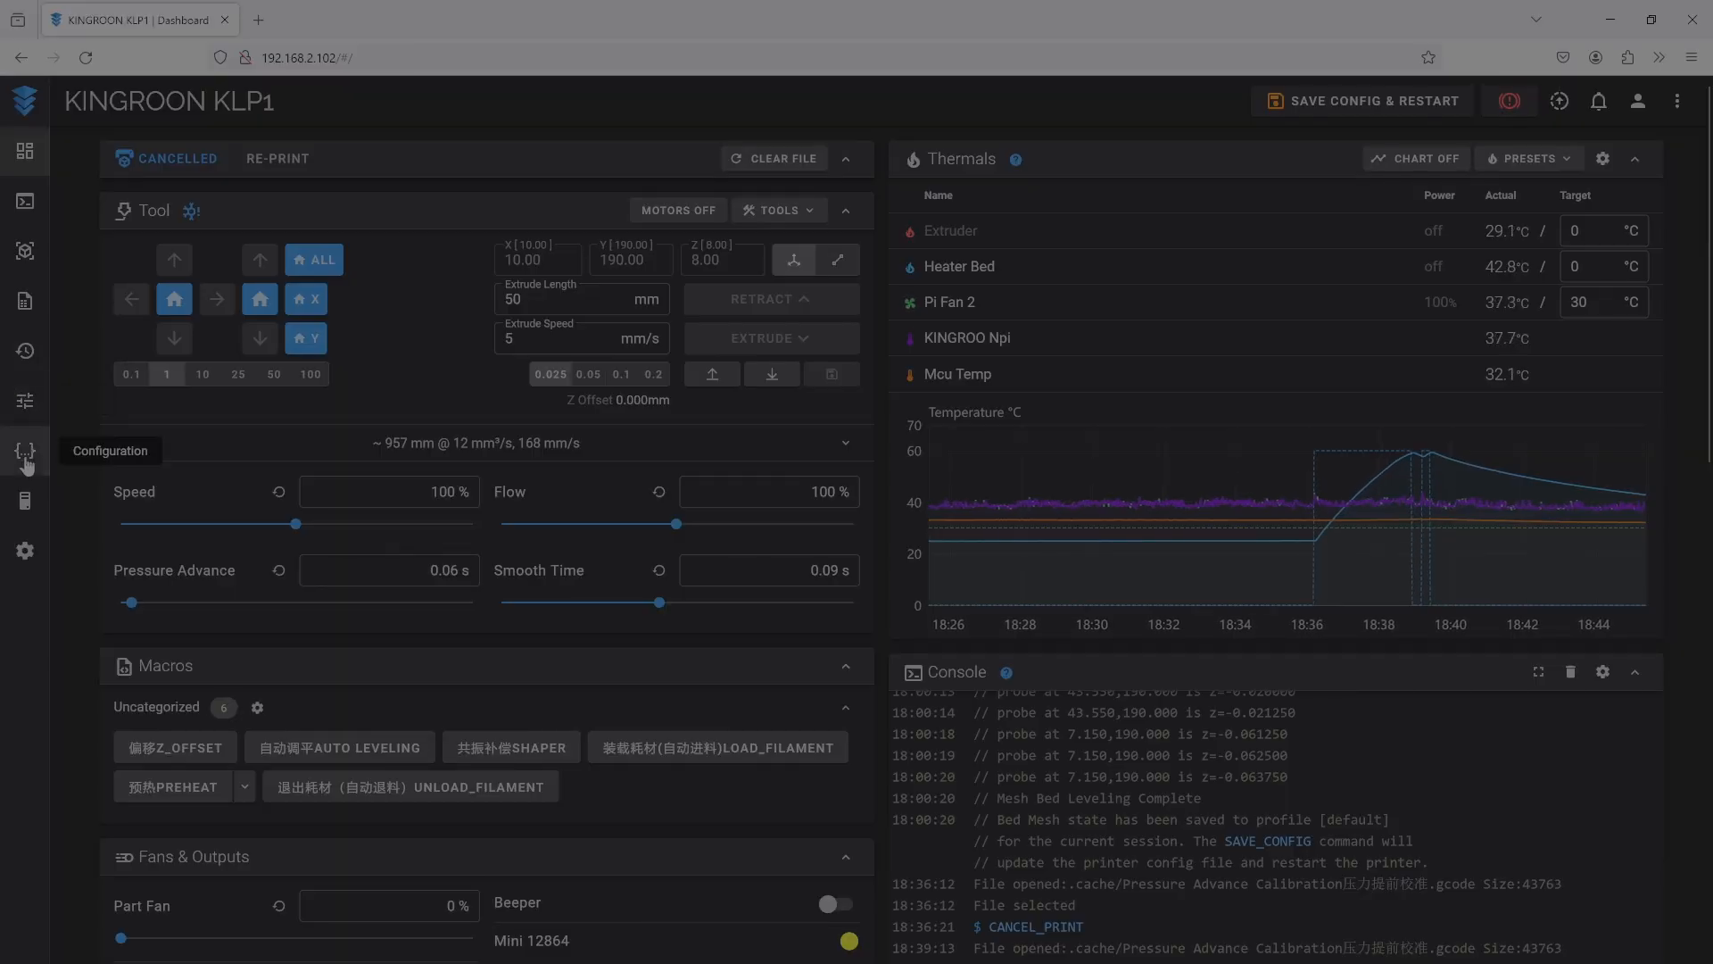
# - Open printer.cfg and trim the extruder's pressure_advance value to 0.0, unsaved
pyautogui.click(24, 452)
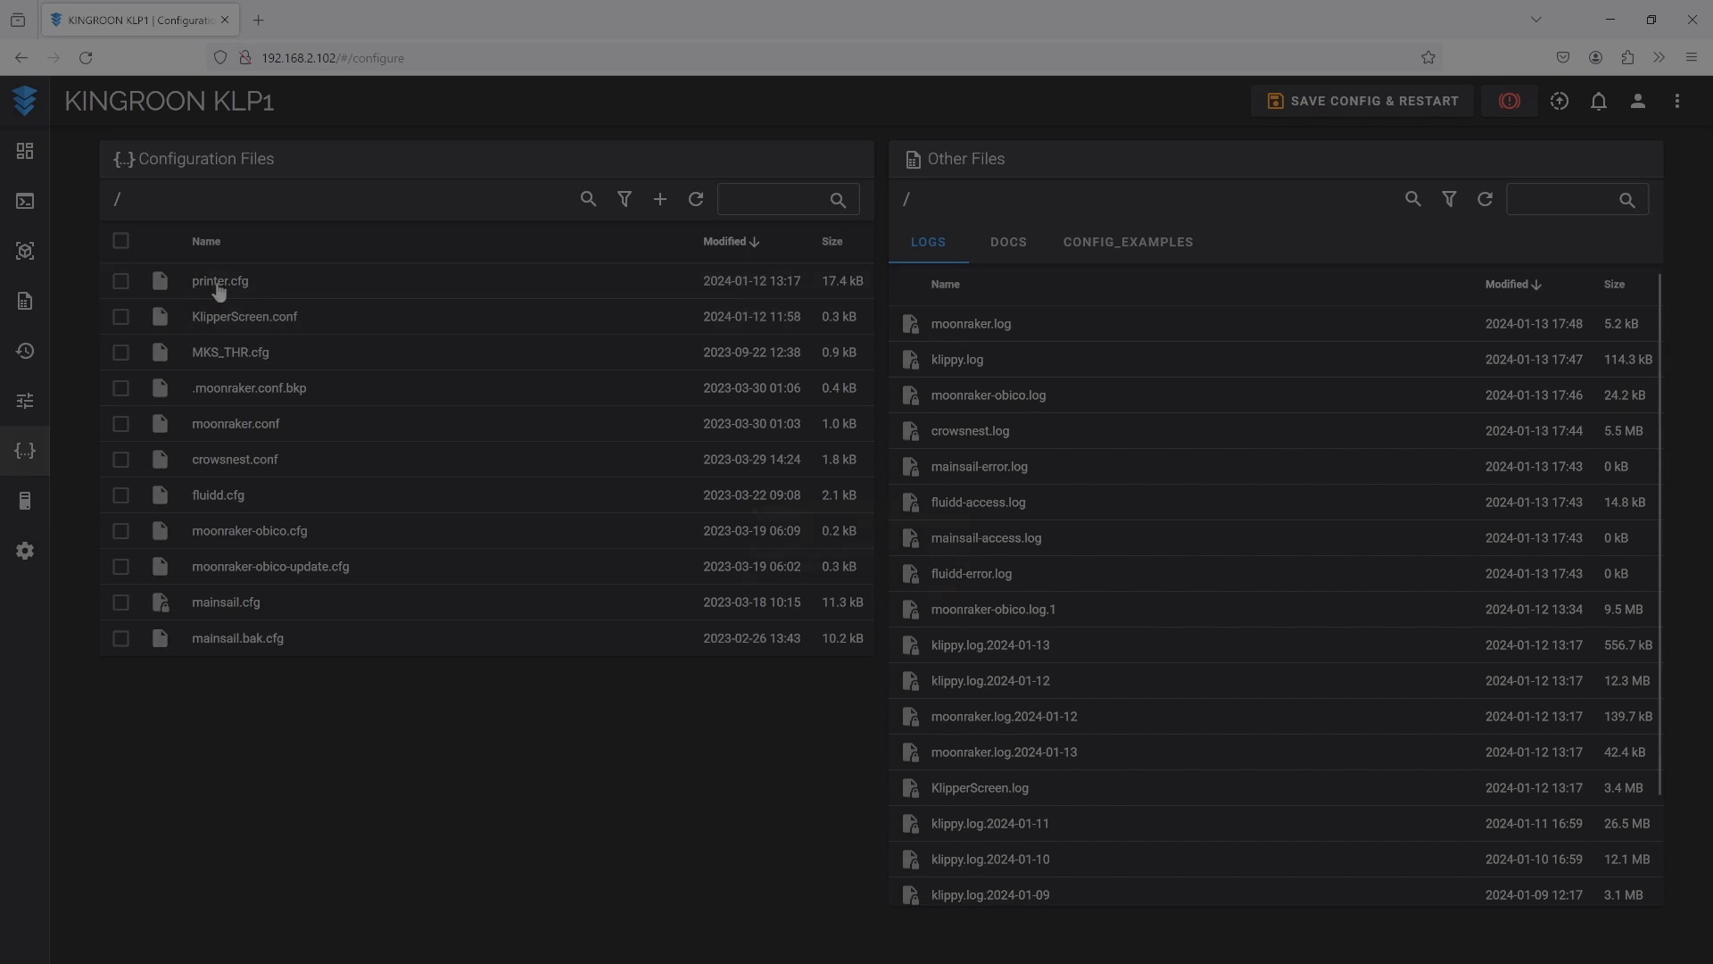
pyautogui.doubleClick(219, 281)
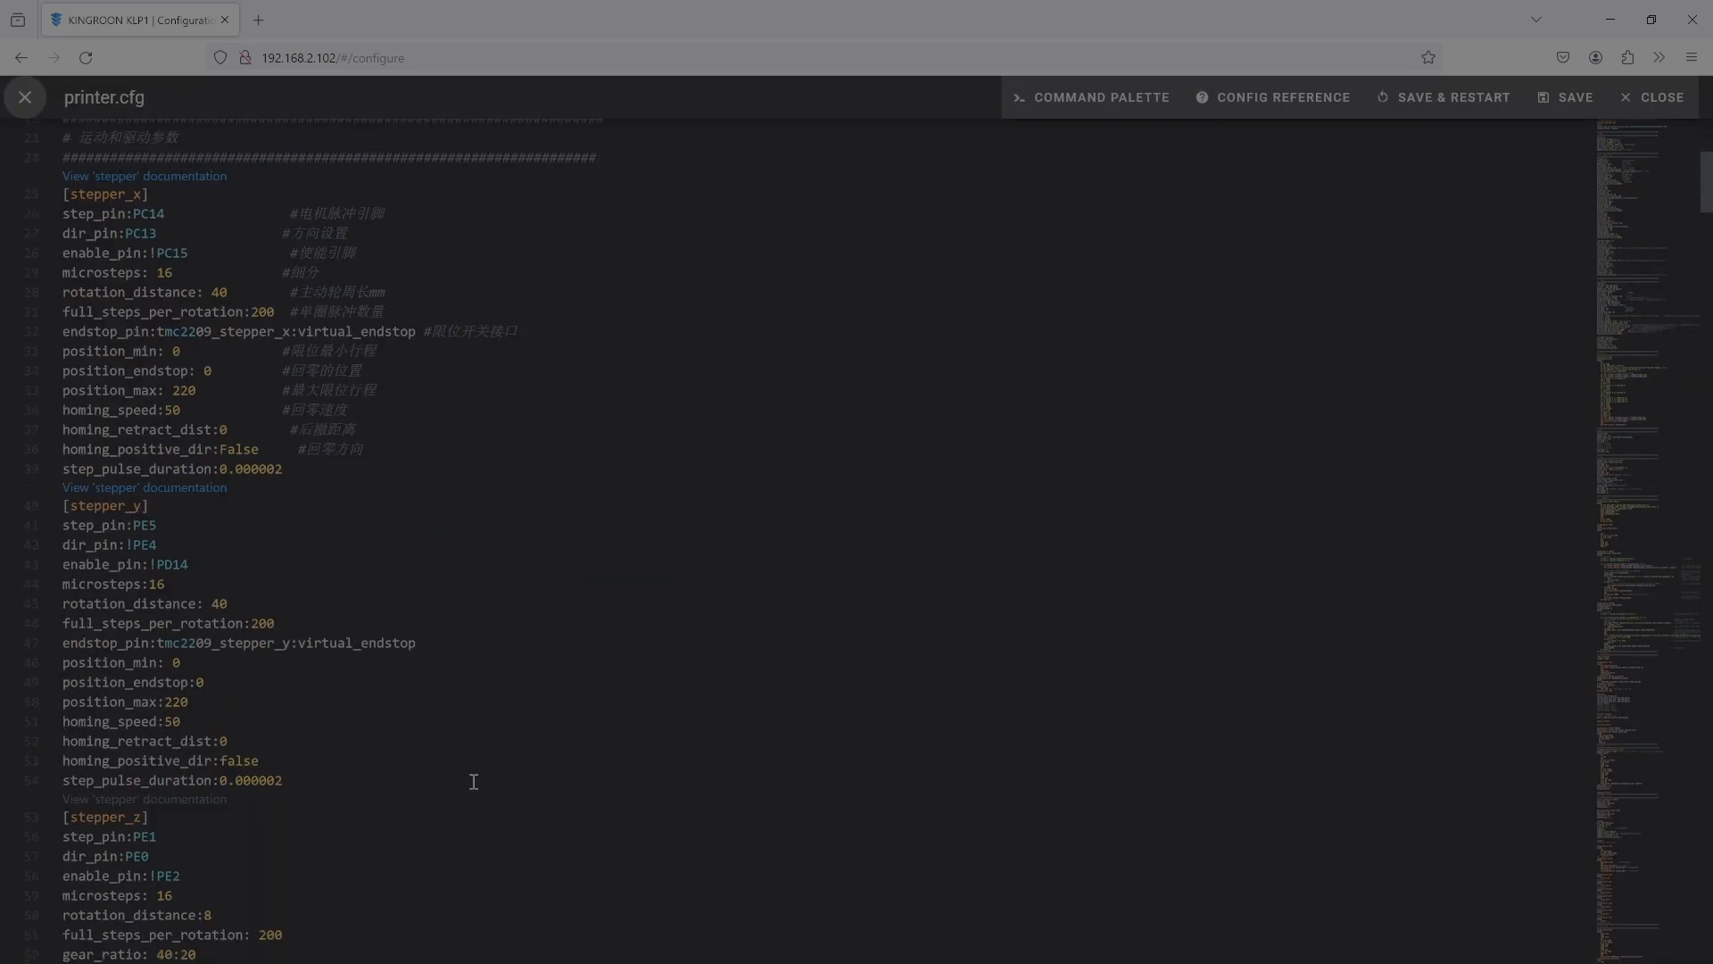
pyautogui.scroll(-3)
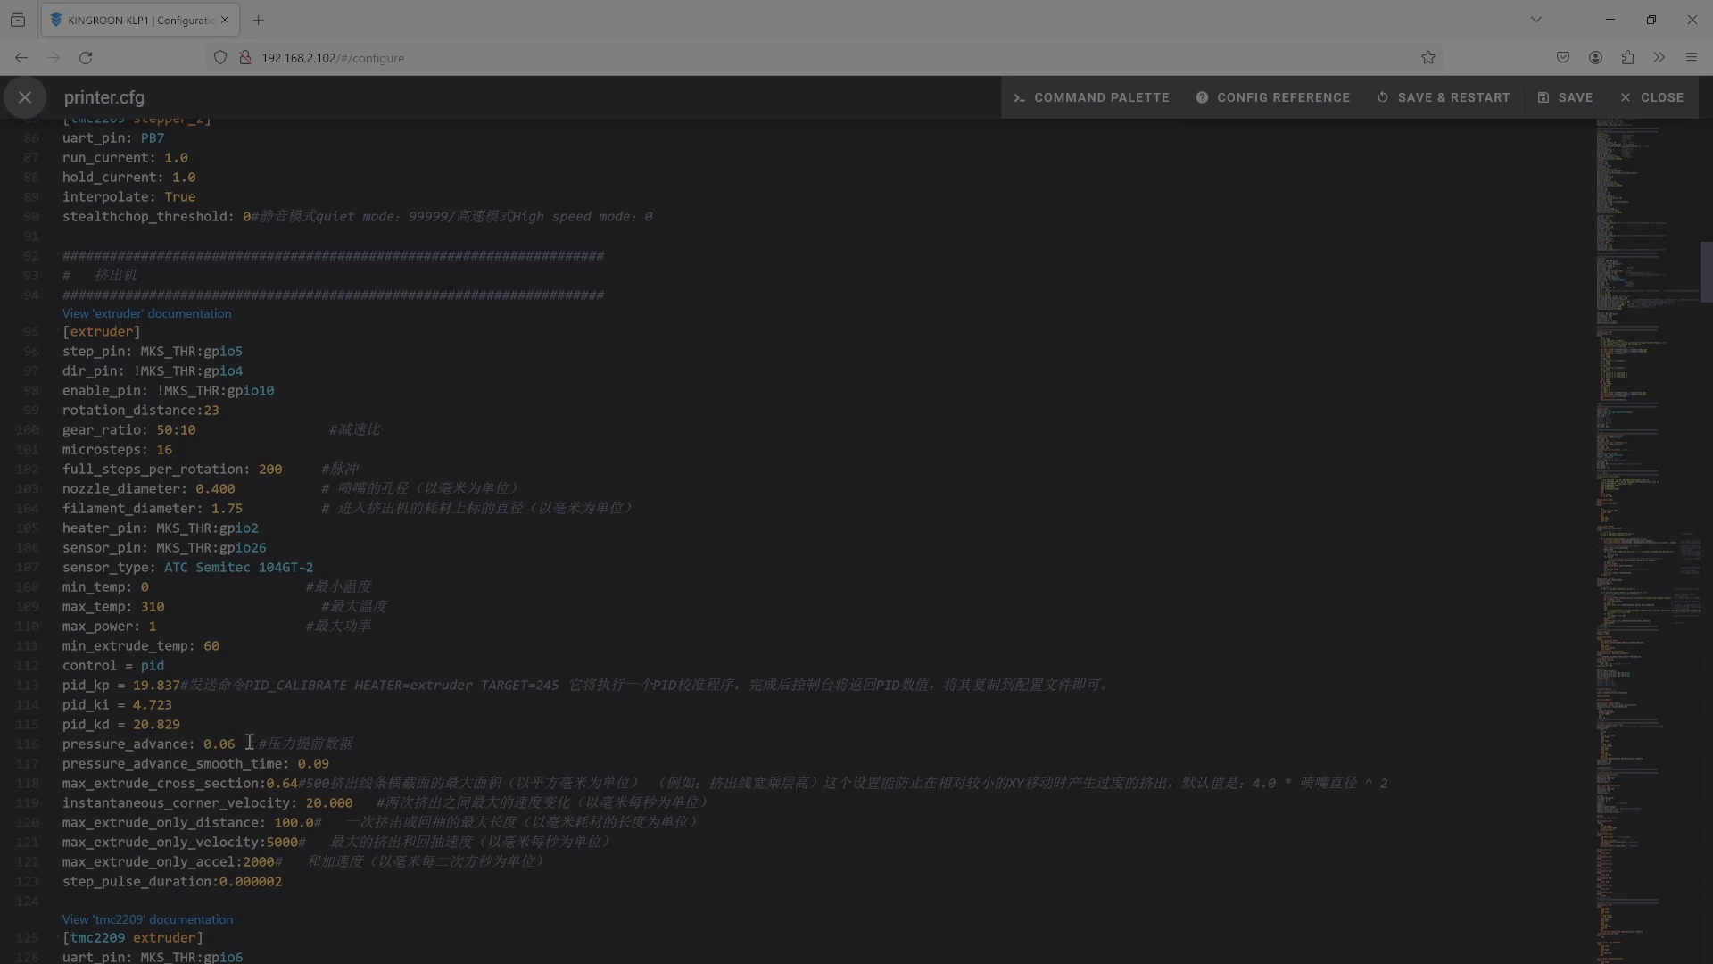
pyautogui.press('Backspace')
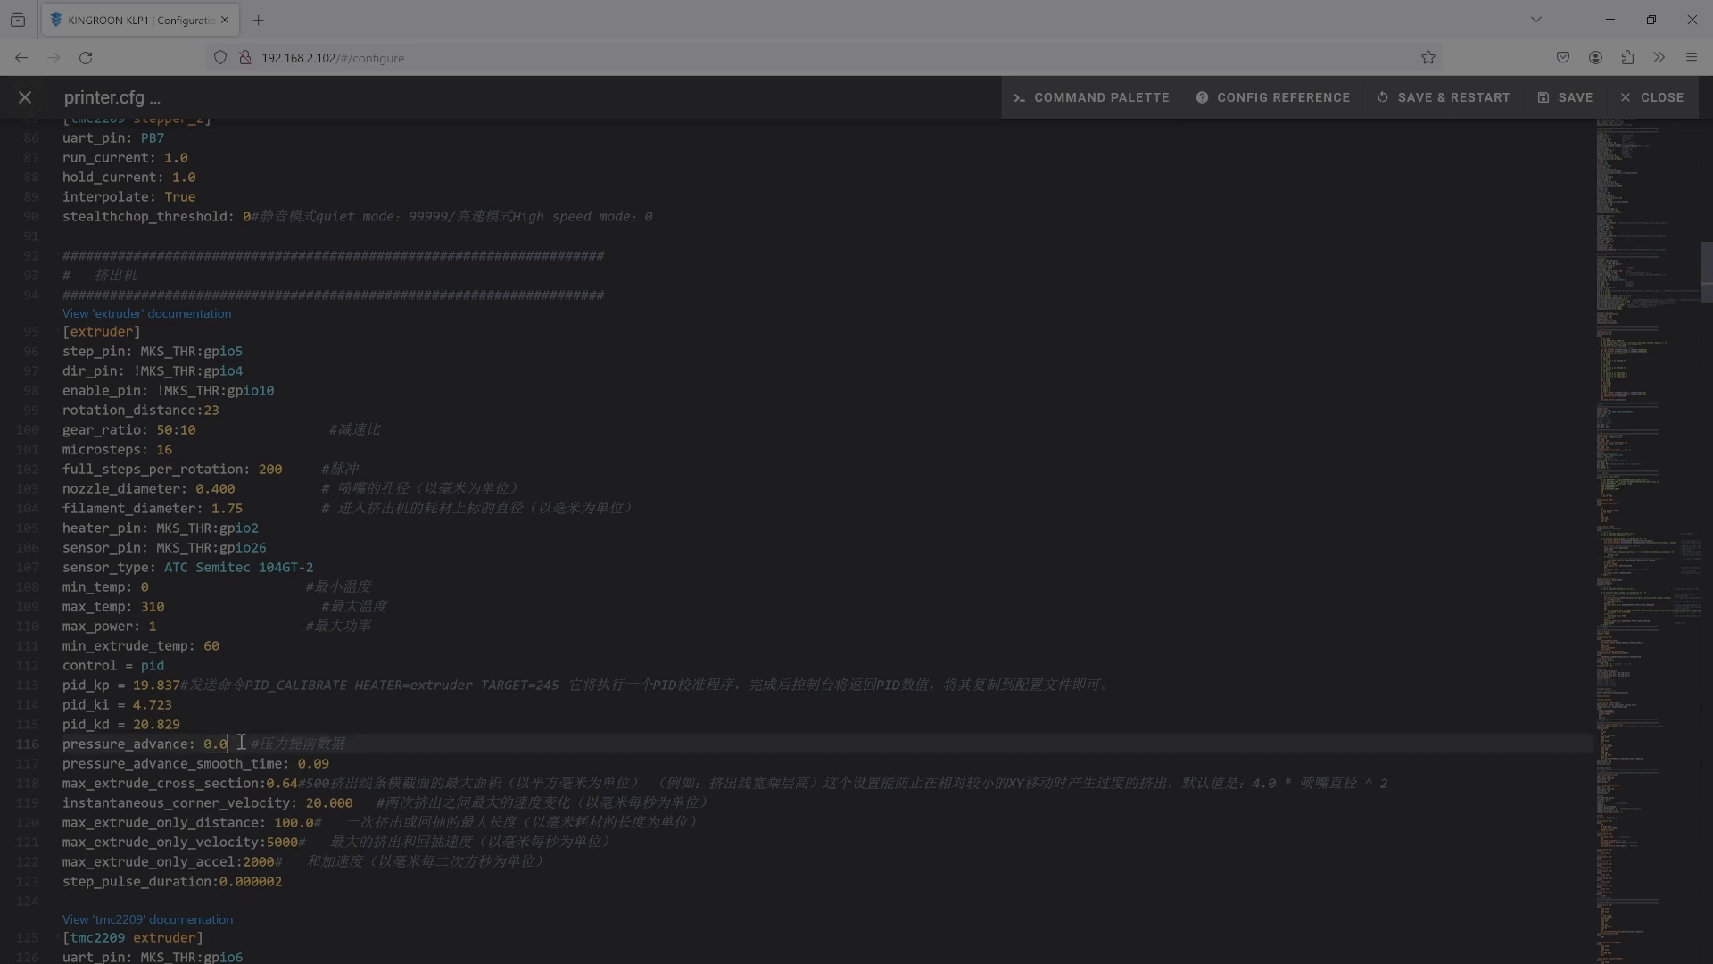